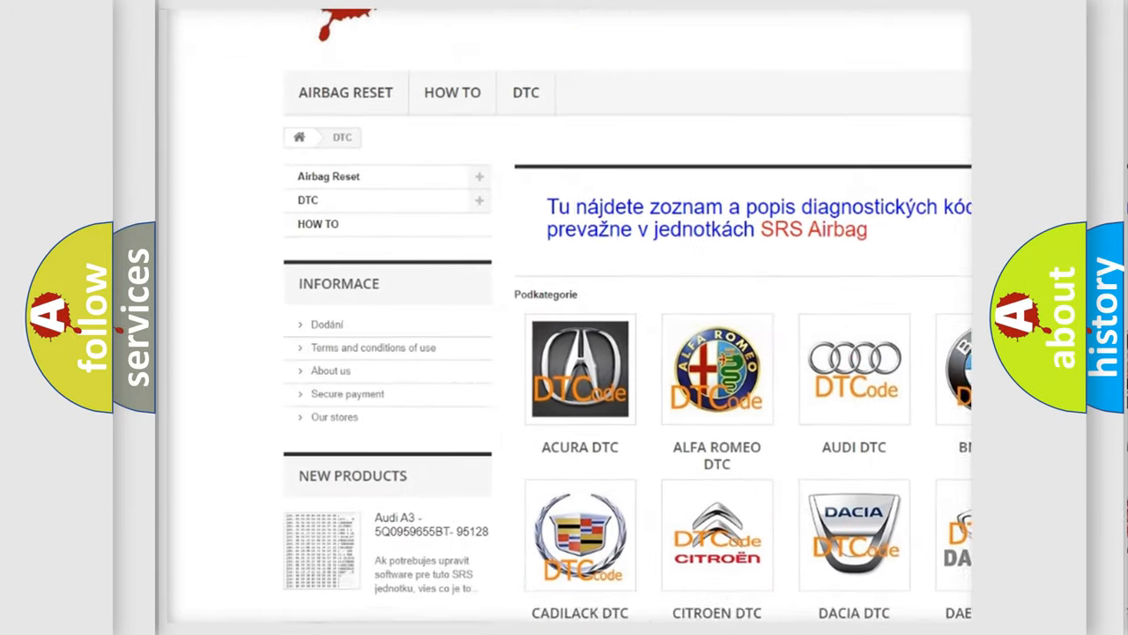
pyautogui.scroll(-3)
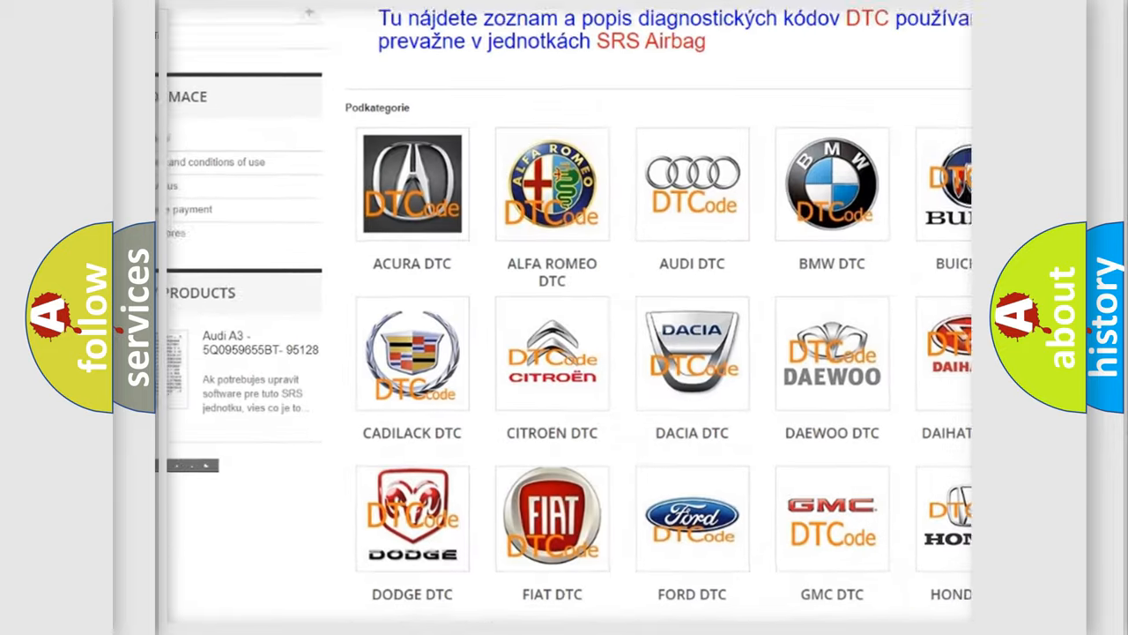
pyautogui.scroll(-3)
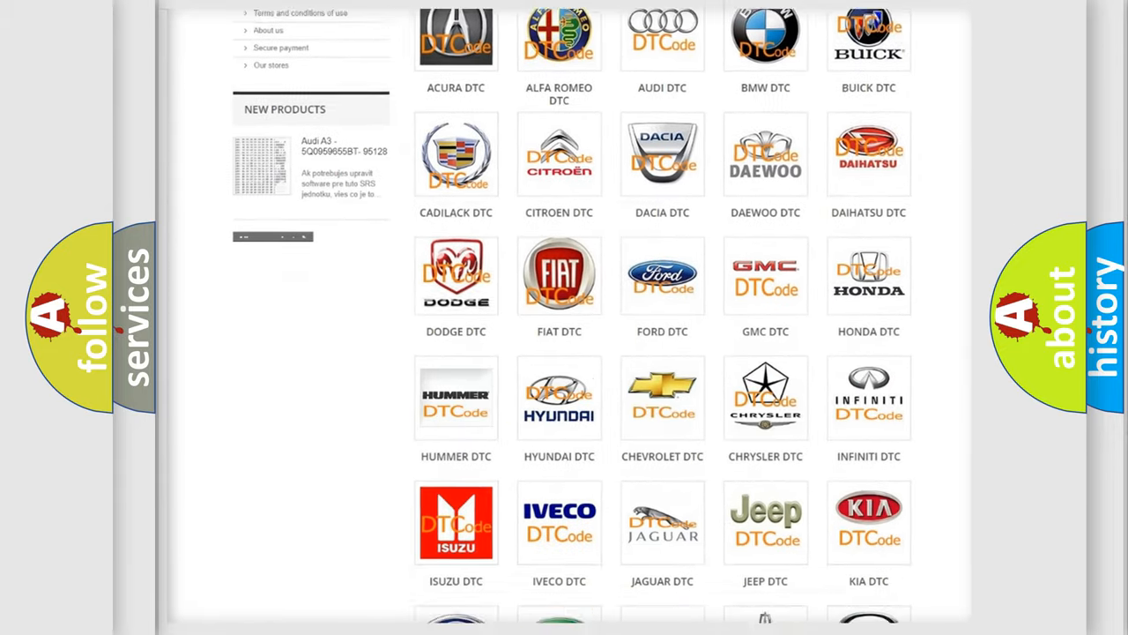
pyautogui.scroll(-3)
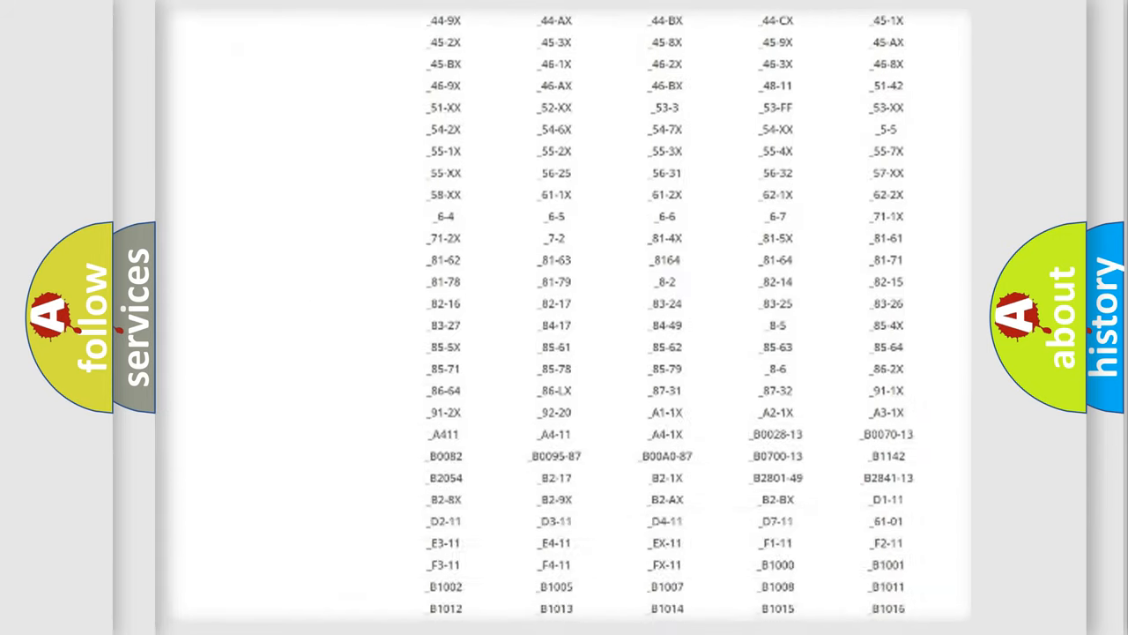
pyautogui.scroll(-3)
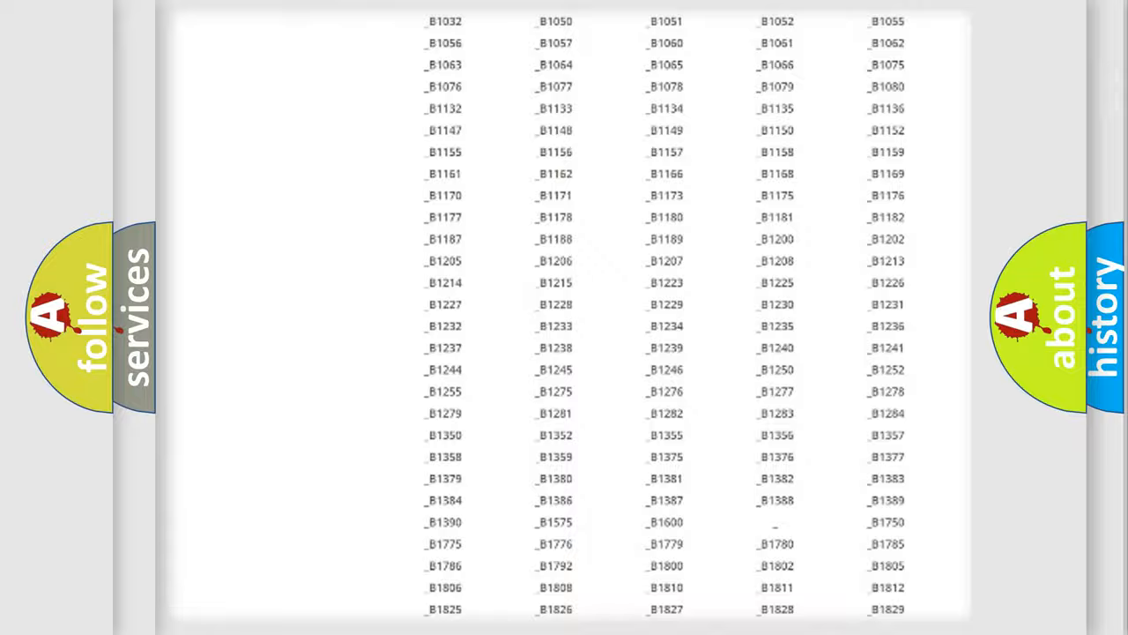